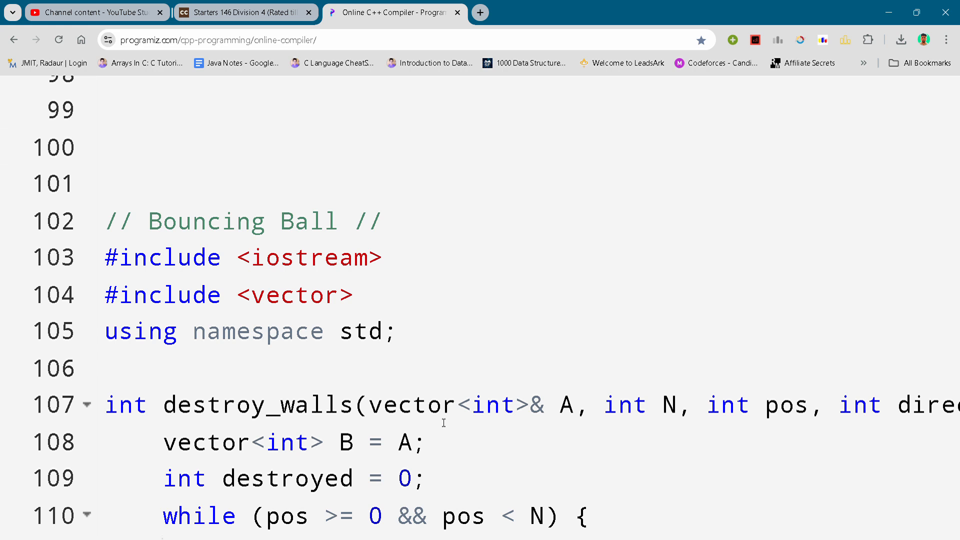
{"action": "mouse_move", "coordinate": [486, 255]}
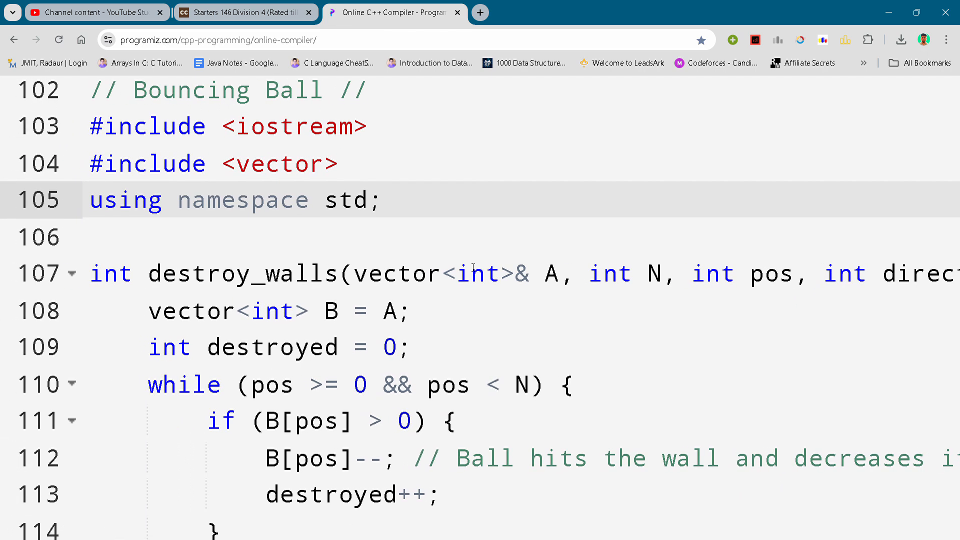
{"action": "scroll", "scroll_direction": "down", "scroll_amount": 3}
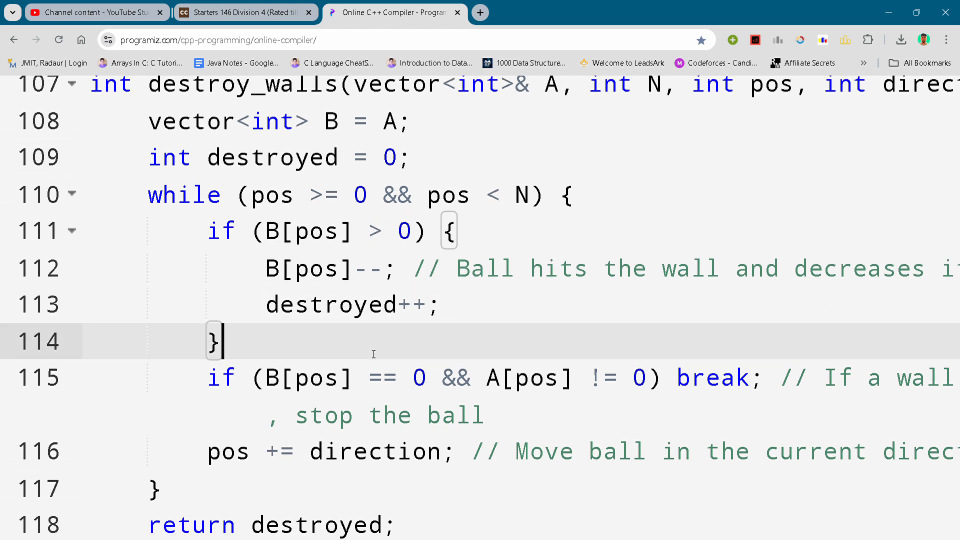
{"action": "scroll", "scroll_direction": "down", "scroll_amount": 3}
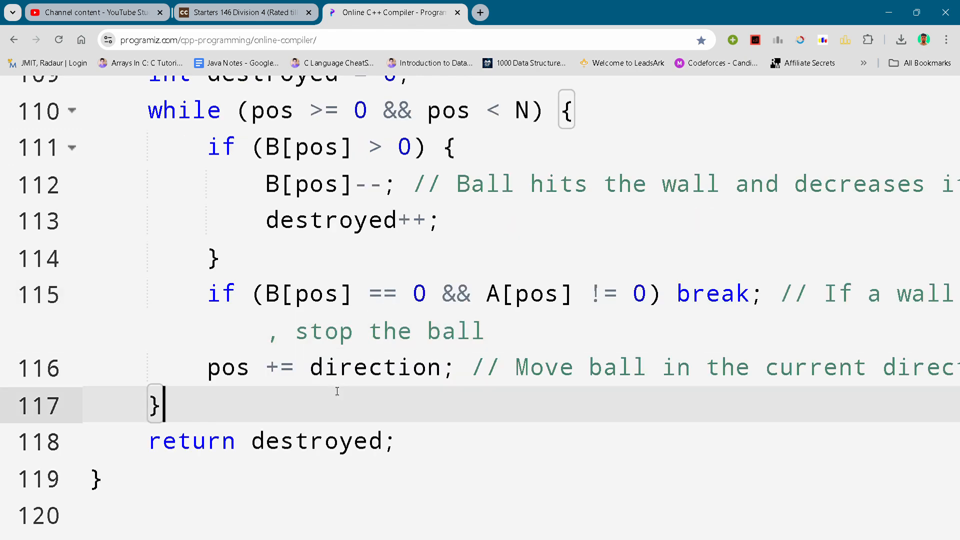
{"action": "scroll", "scroll_direction": "down", "scroll_amount": 3}
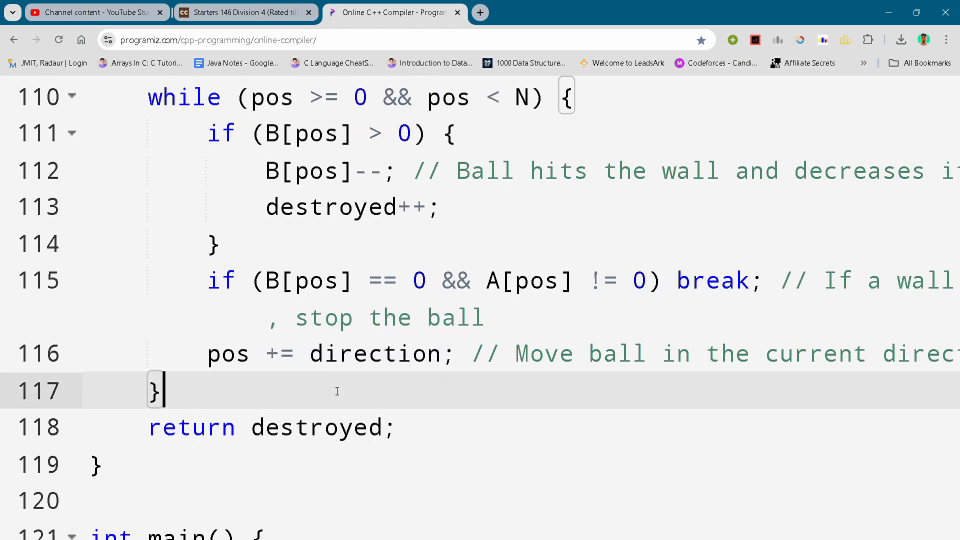
{"action": "scroll", "scroll_direction": "down", "scroll_amount": 3}
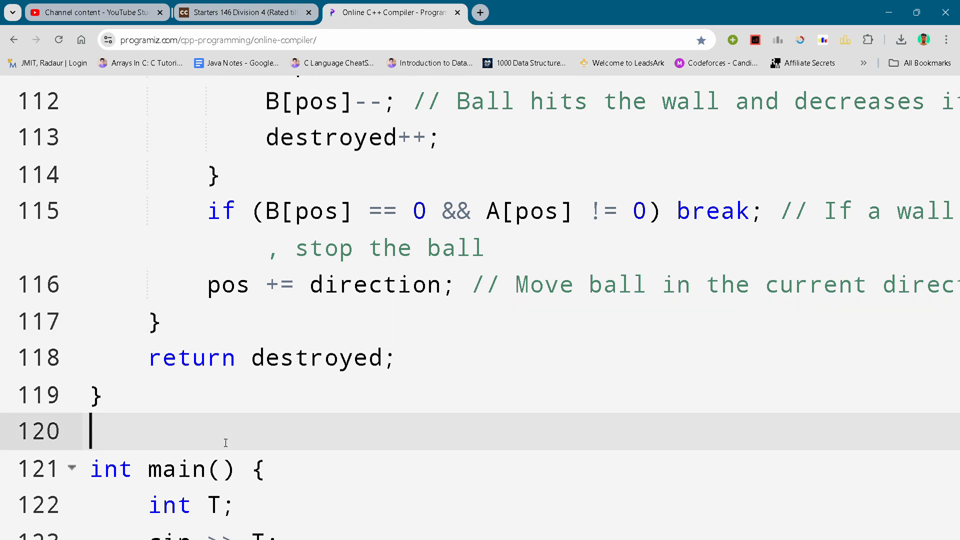
{"action": "scroll", "scroll_direction": "down", "scroll_amount": 3}
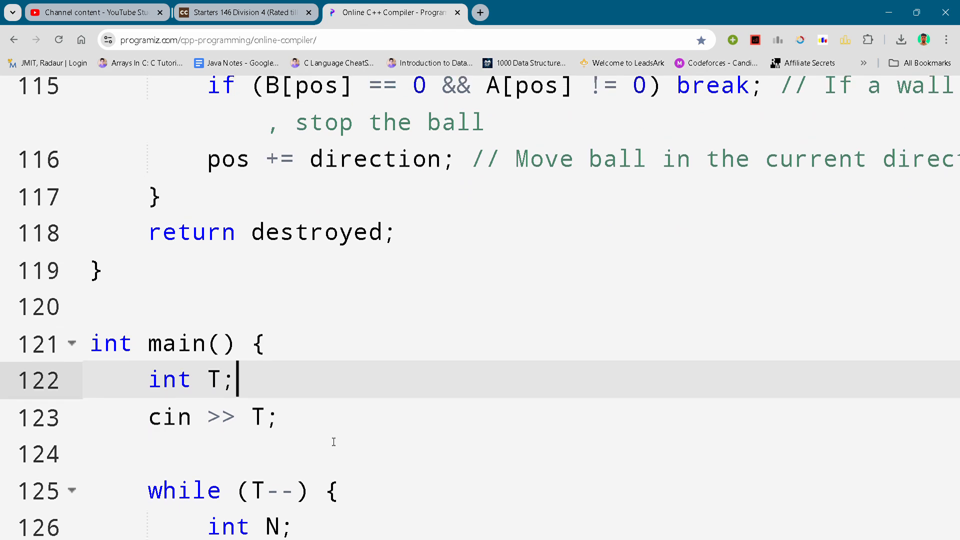
{"action": "scroll", "scroll_direction": "down", "scroll_amount": 3}
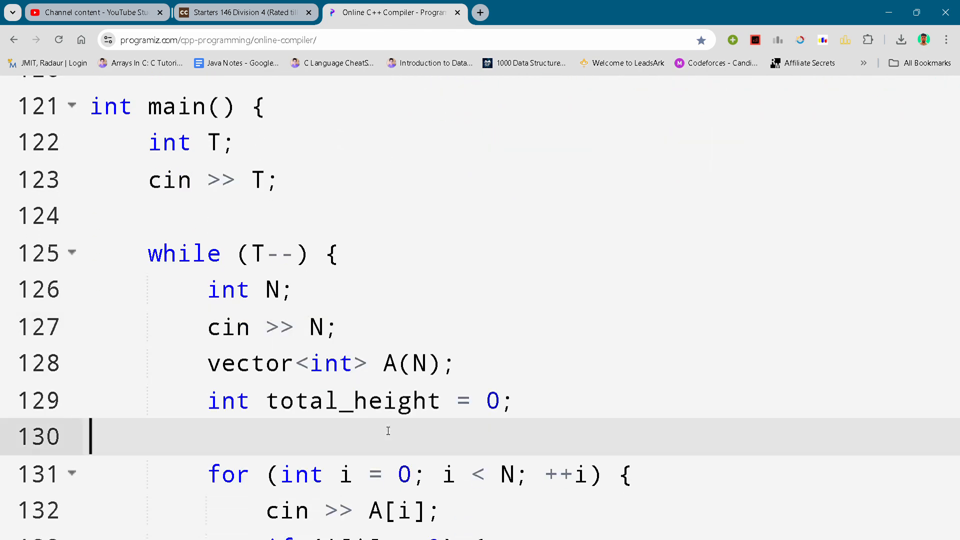
{"action": "scroll", "scroll_direction": "down", "scroll_amount": 3}
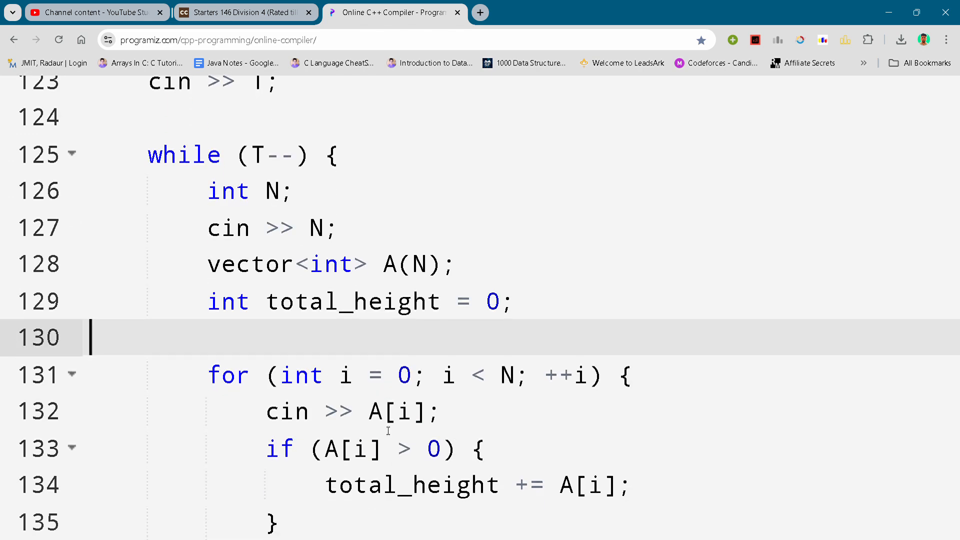
{"action": "scroll", "scroll_direction": "down", "scroll_amount": 3}
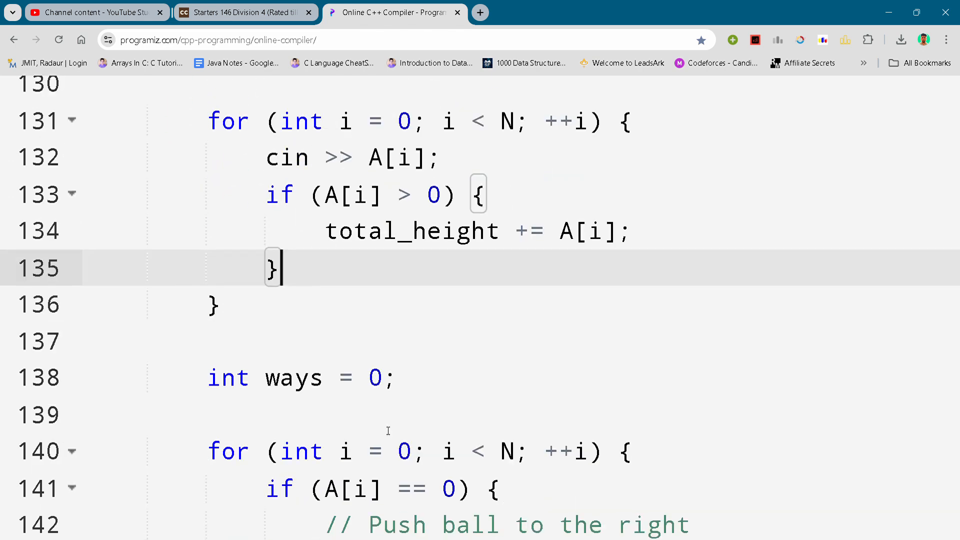
{"action": "scroll", "scroll_direction": "down", "scroll_amount": 3}
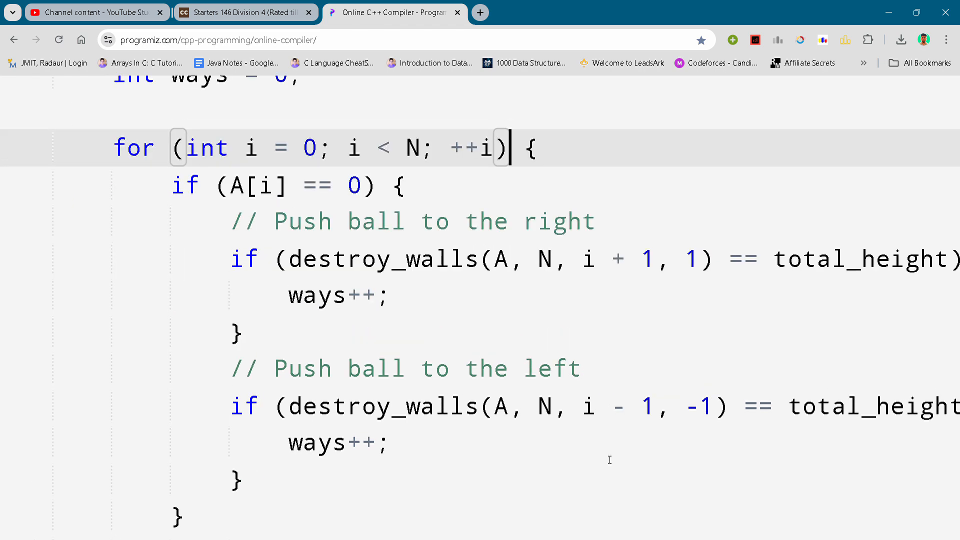
{"action": "scroll", "scroll_direction": "down", "scroll_amount": 3}
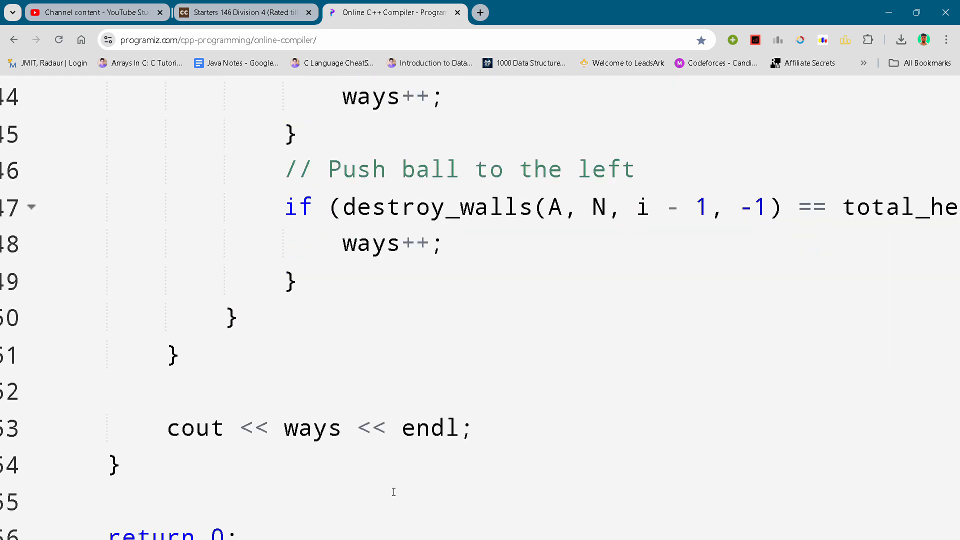
{"action": "scroll", "scroll_direction": "down", "scroll_amount": 3}
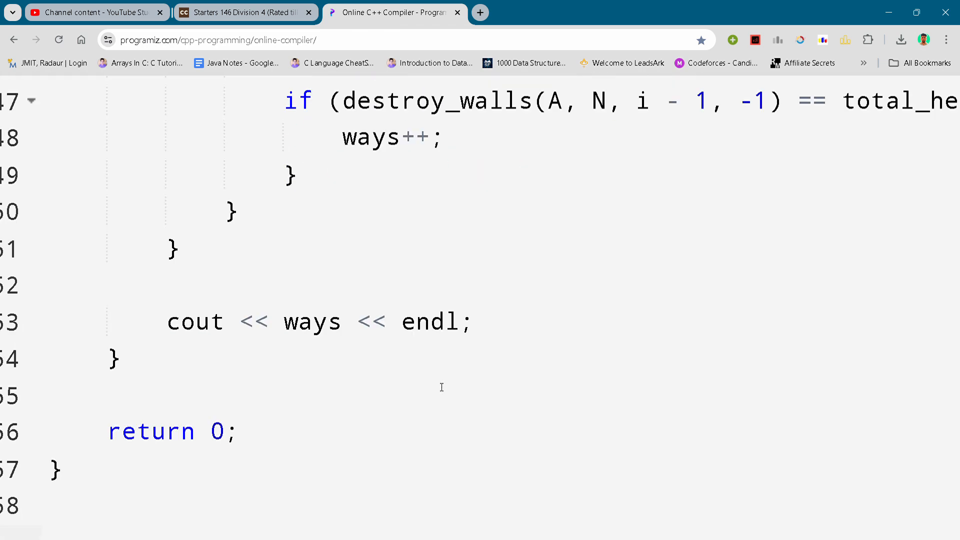